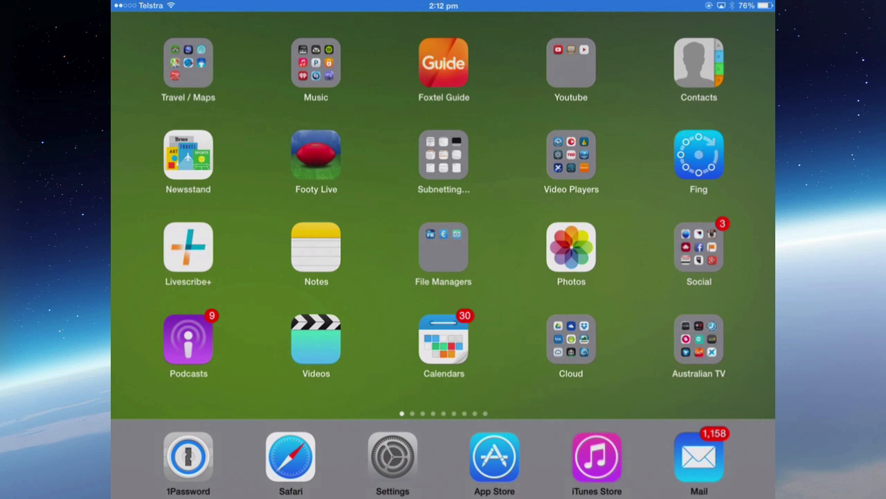
- Open Settings to the Wi-Fi page showing SHELLSNETWORK 5GHz connected
click(391, 457)
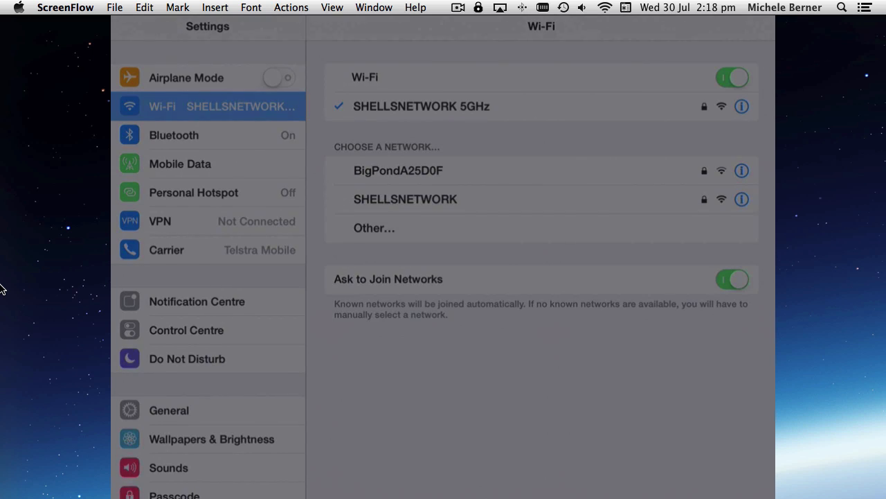
- Open the blank Other Network form to join an unlisted network
click(374, 228)
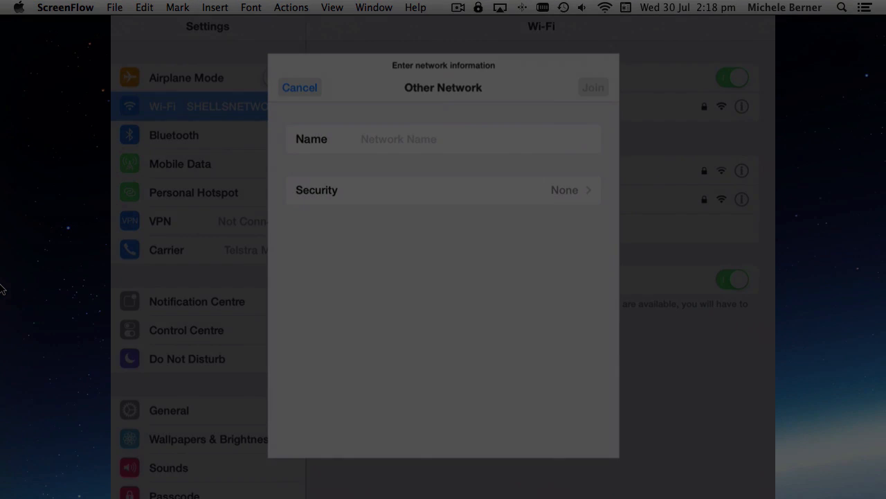
- Cancel the Other Network form without joining, staying on SHELLSNETWORK 5GHz
click(300, 87)
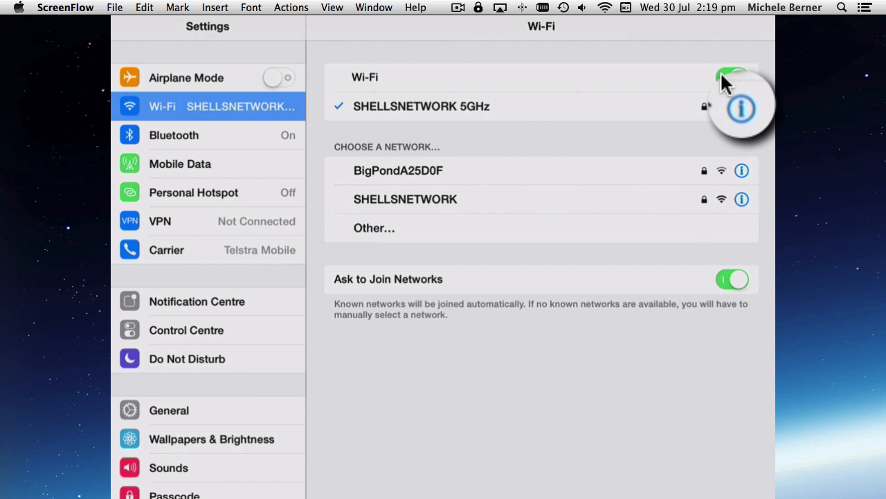
- View SHELLSNETWORK 5GHz IP details and renew its DHCP lease
click(741, 108)
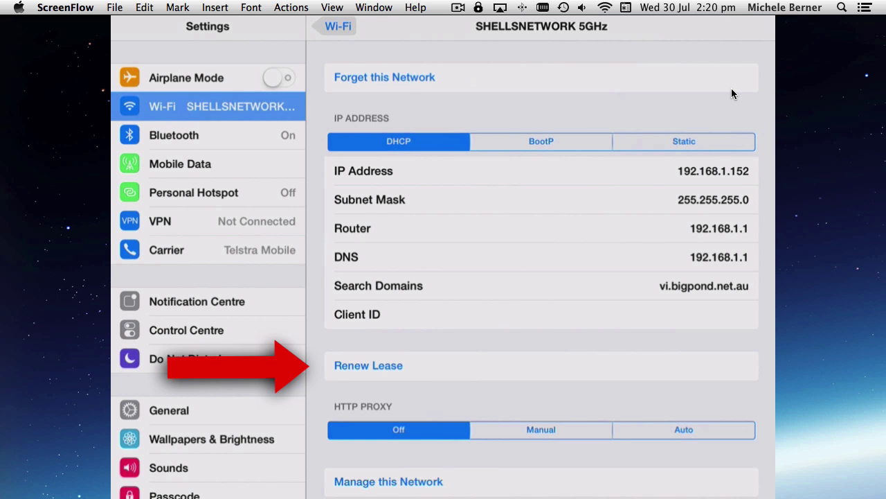
click(368, 365)
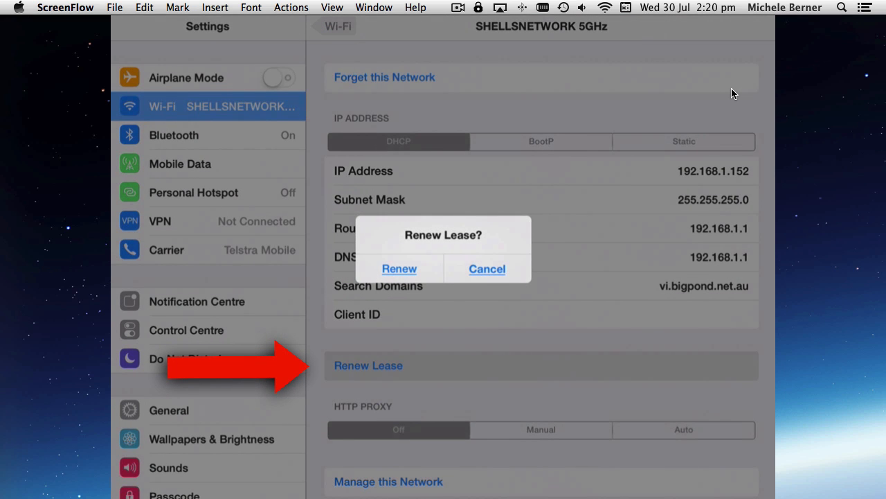
click(487, 268)
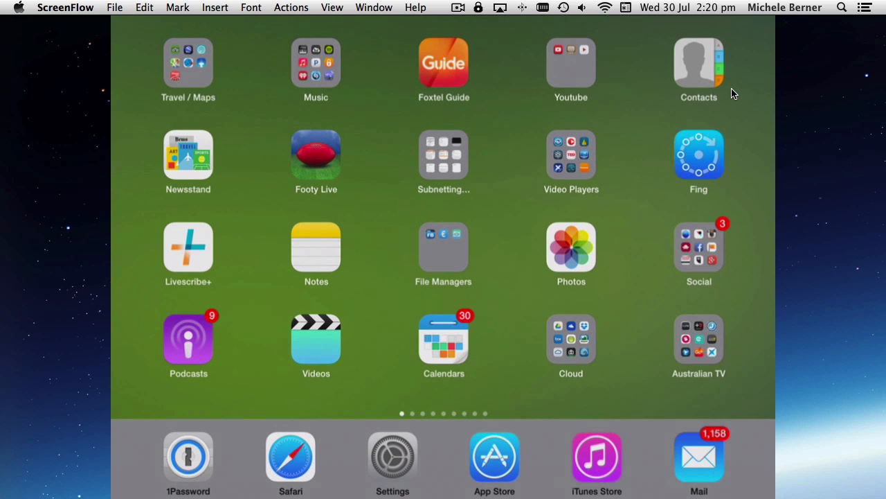
mouse_move(720, 92)
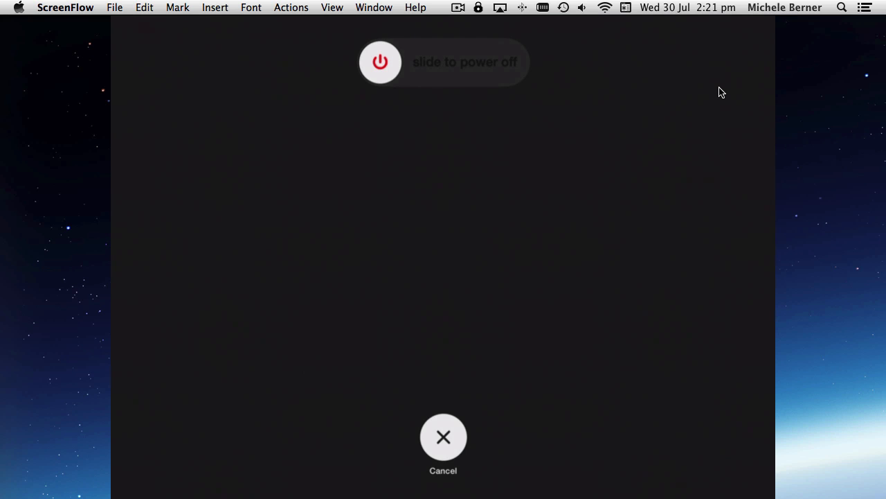
- Power the iPad off and back on, returning to the Wi-Fi page
click(443, 437)
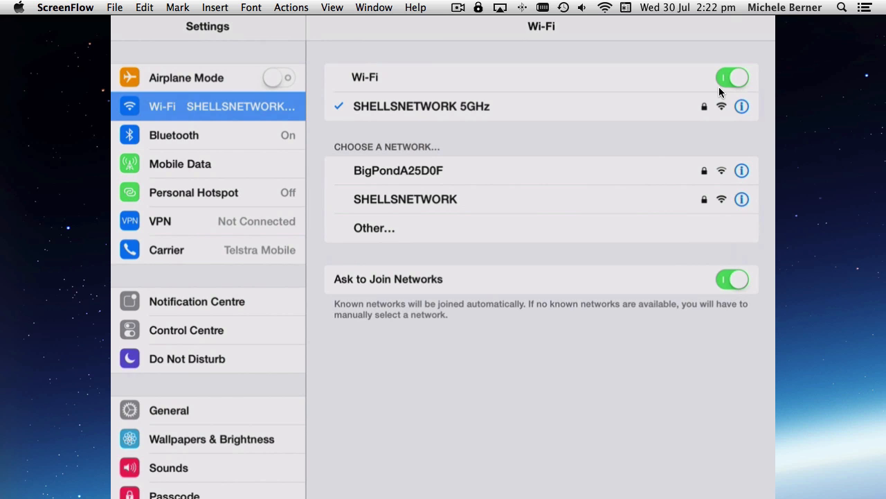
- Forget SHELLSNETWORK 5GHz from its network details page
click(741, 106)
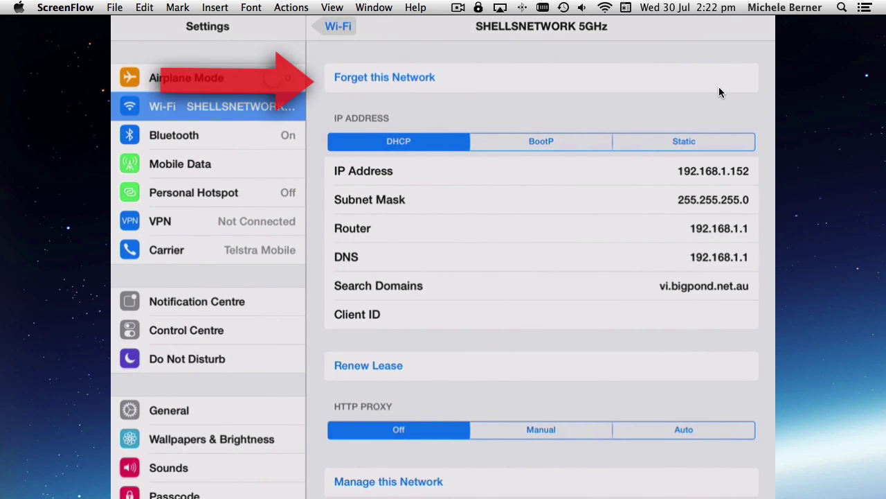
click(385, 77)
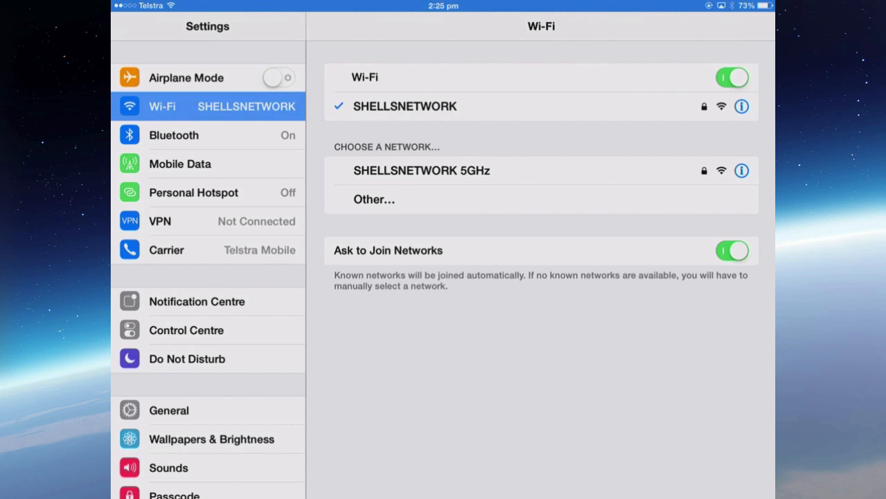
- Join SHELLSNETWORK 5GHz from the Choose a Network list
click(420, 170)
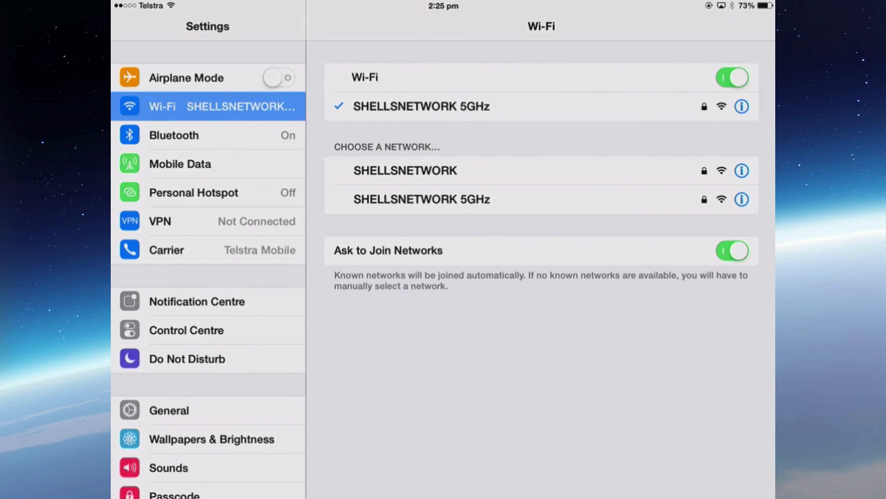
key(home)
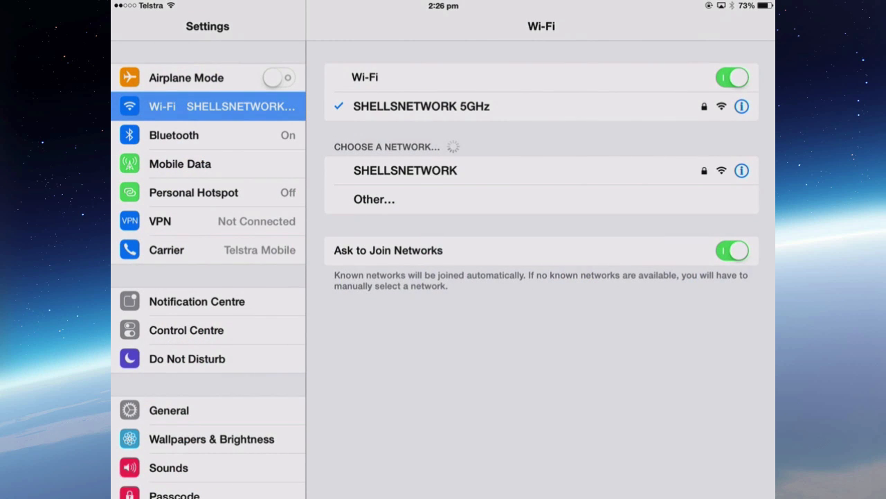
- Reset Network Settings under General > Reset and confirm the alert
click(169, 410)
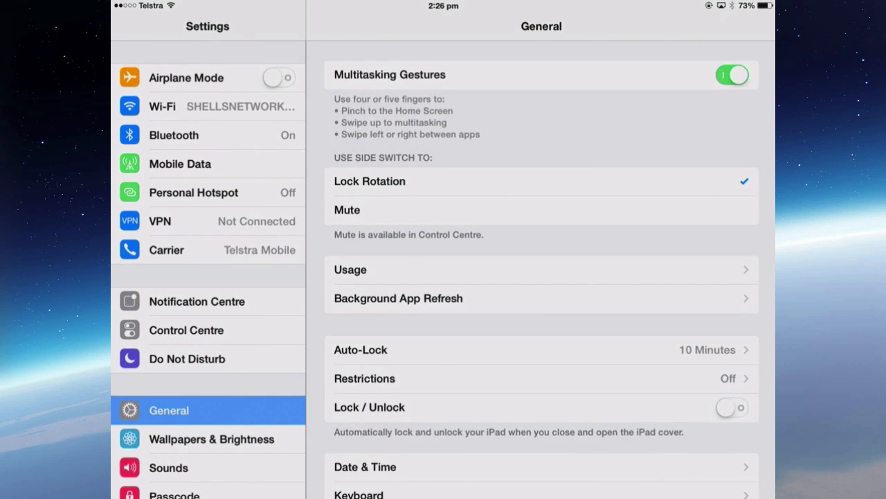
scroll(down, 3)
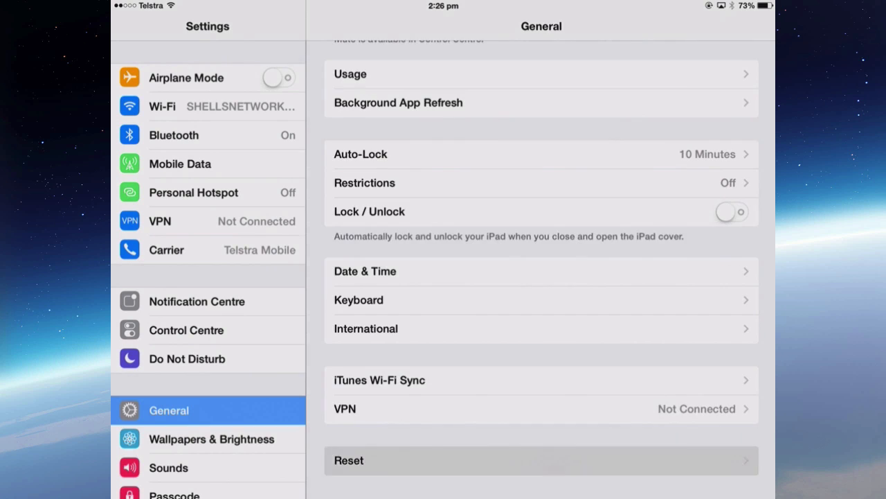
click(348, 461)
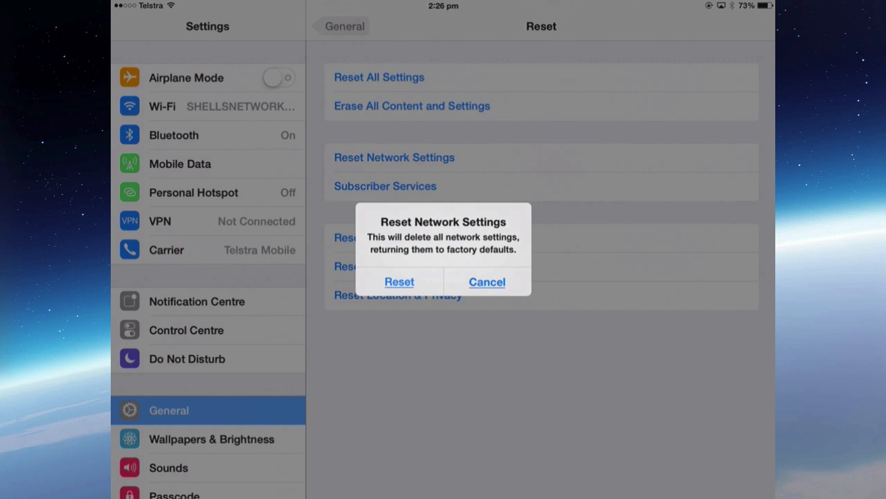
click(487, 282)
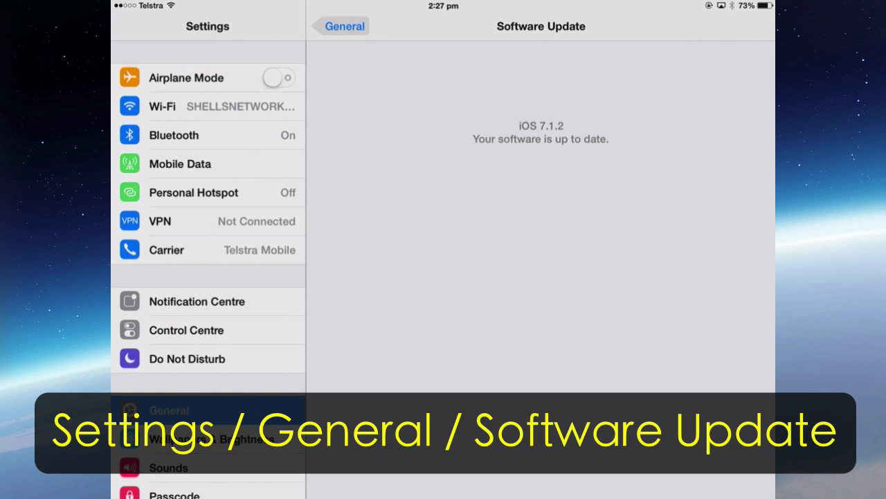
- Leave the up-to-date iOS 7.1.2 Software Update page for General
click(343, 25)
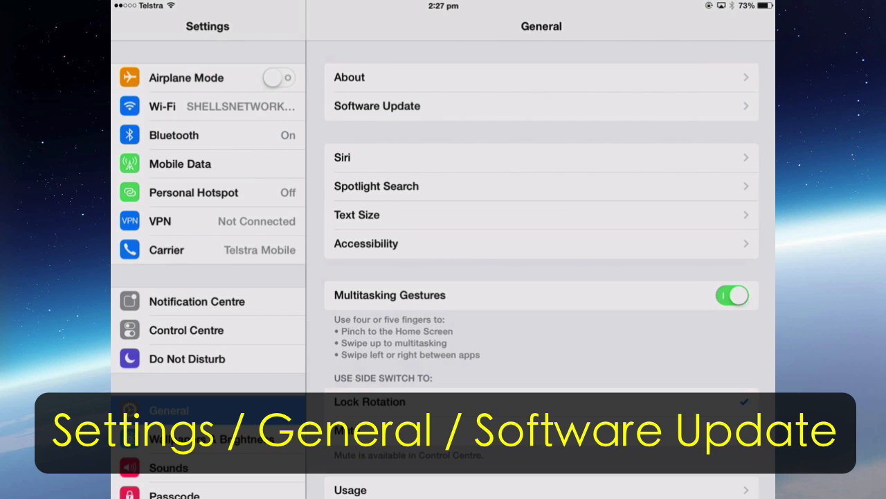
click(377, 106)
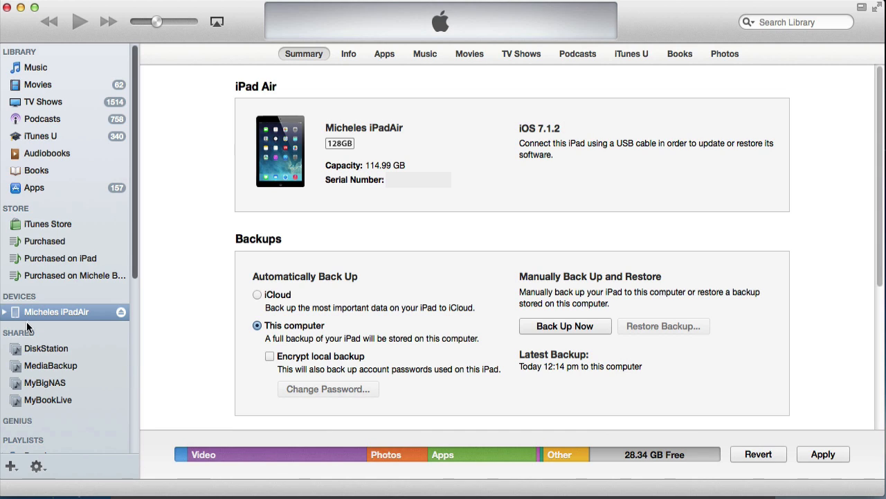
mouse_move(30, 312)
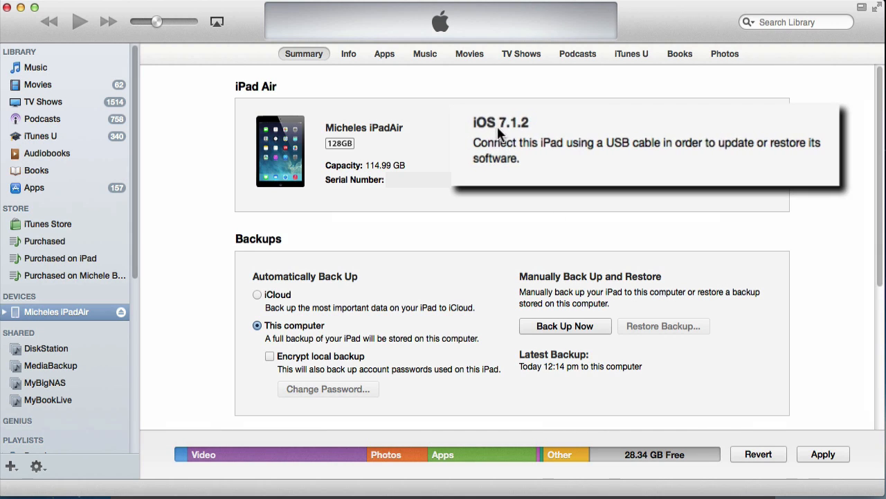
mouse_move(524, 172)
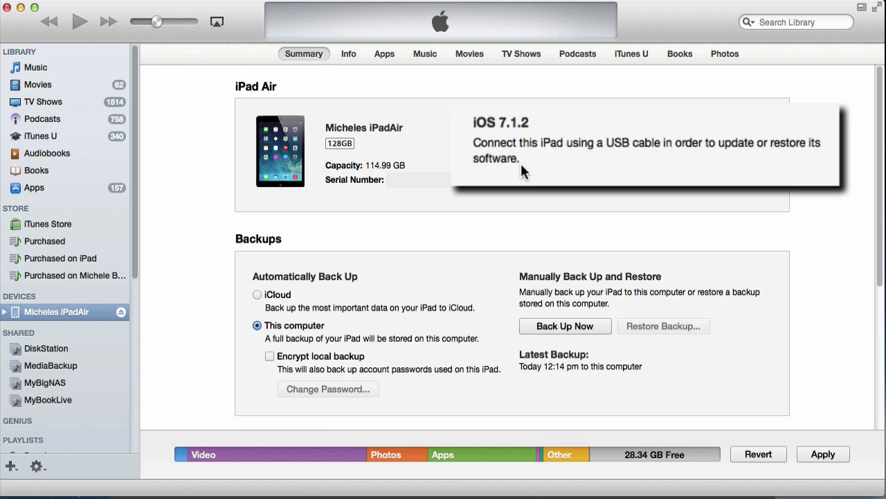
mouse_move(555, 166)
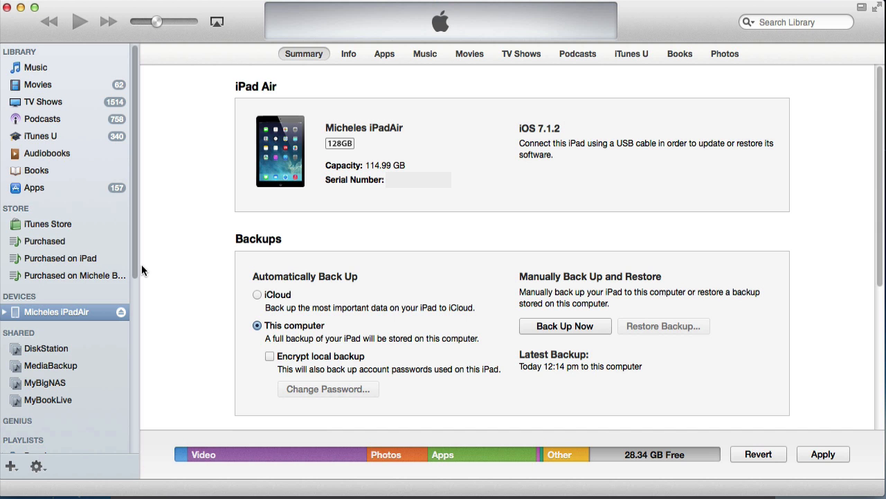
mouse_move(603, 343)
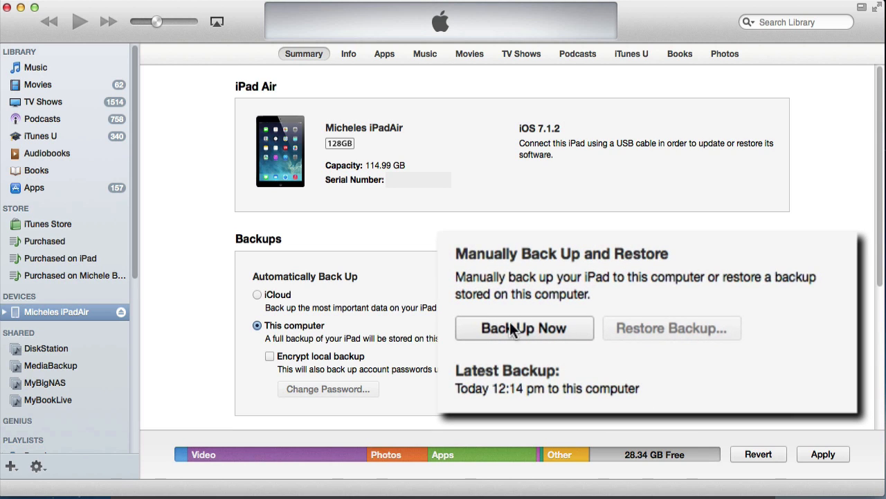
mouse_move(496, 328)
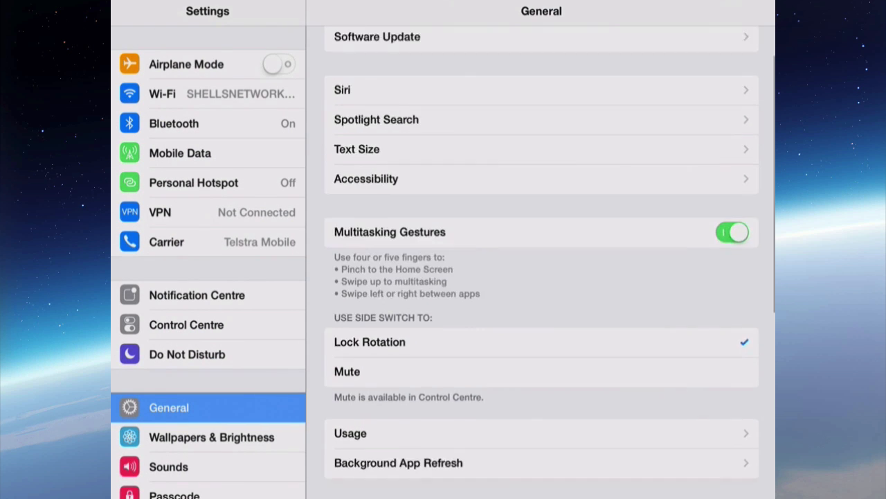
- Choose Erase All Content and Settings under General > Reset, reaching the passcode prompt
scroll(down, 3)
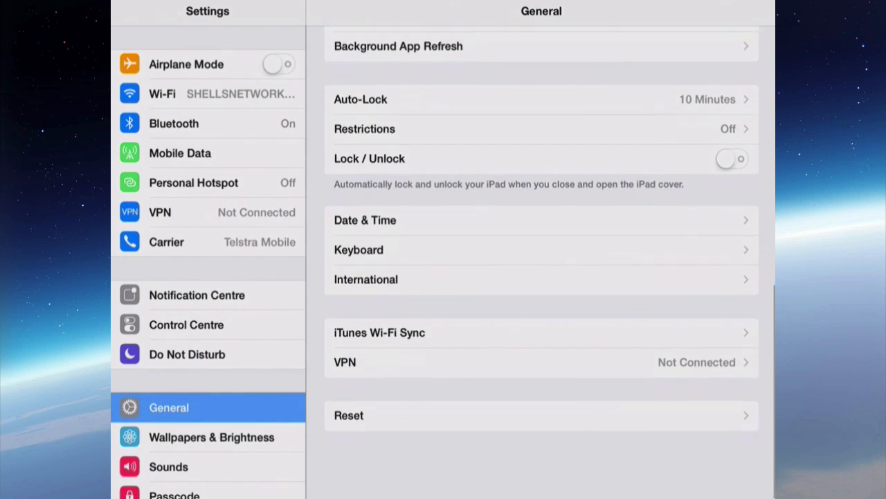
click(349, 415)
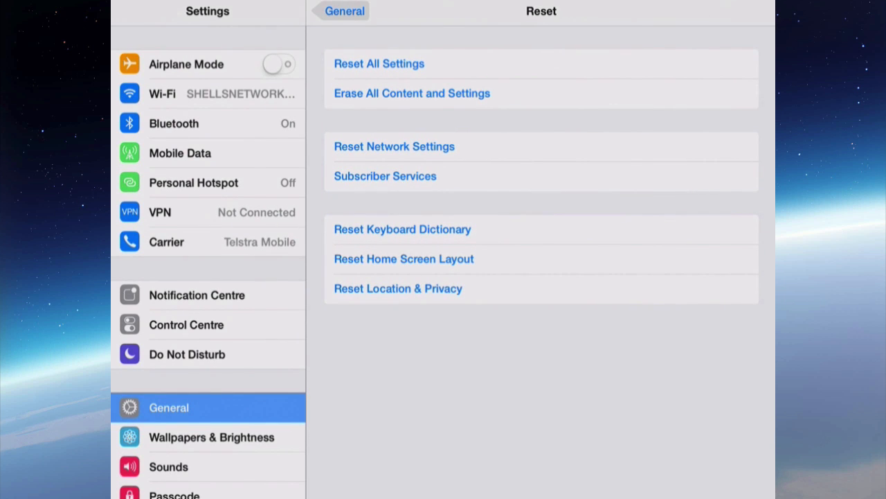
click(378, 63)
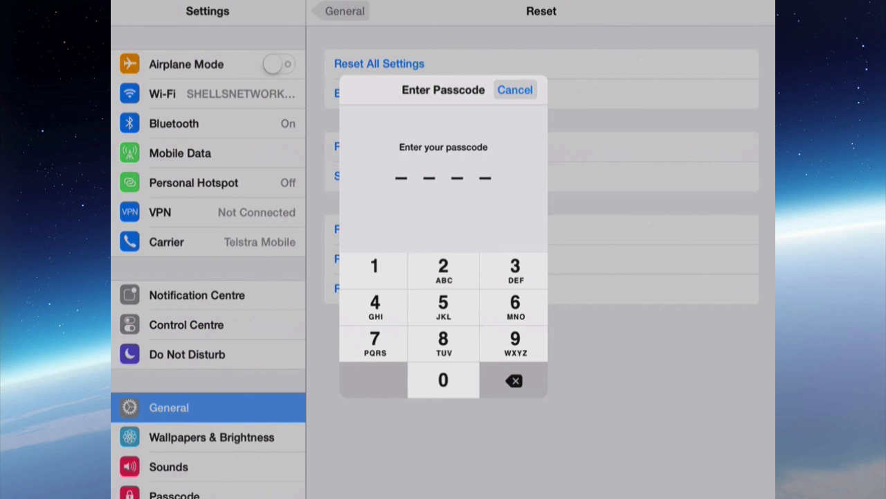
- Enter the iPad passcode, then cancel the Erase iPad confirmation without erasing
click(516, 89)
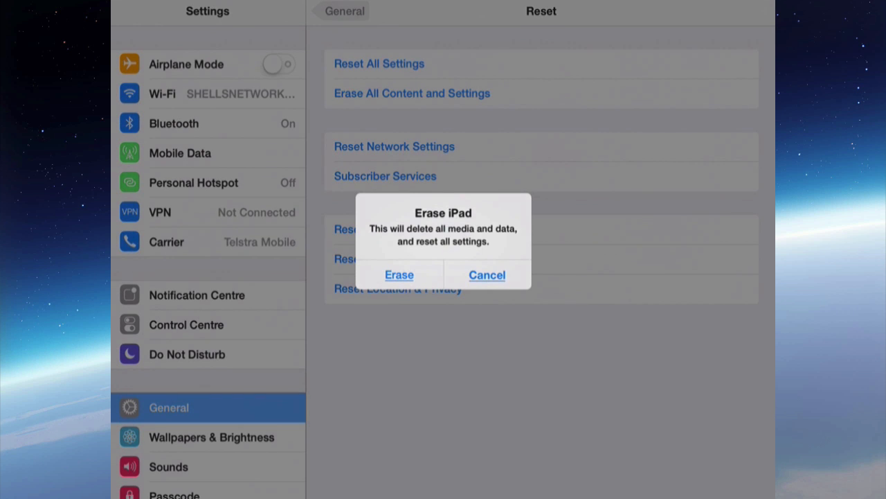
click(486, 275)
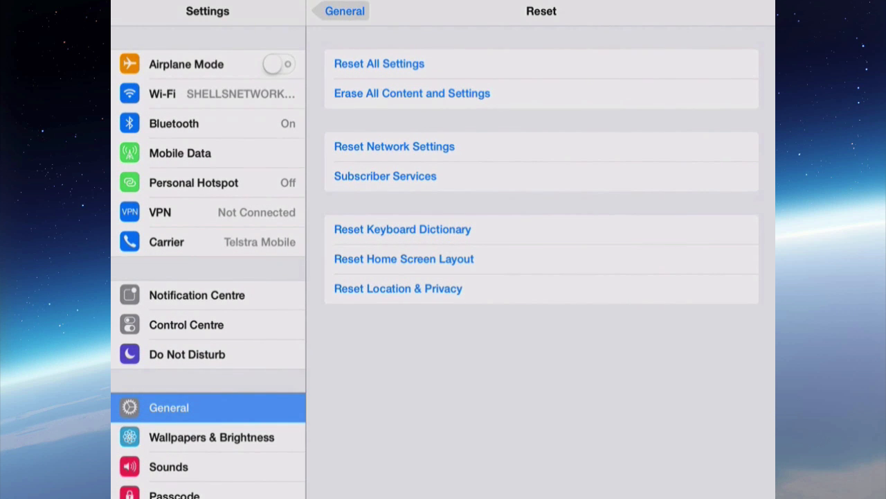